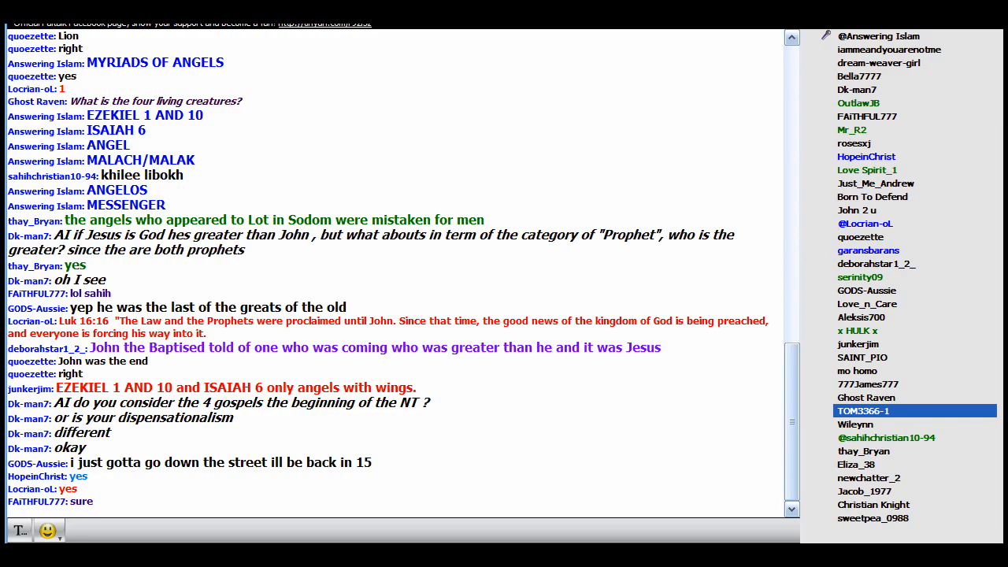
scroll("down", 3)
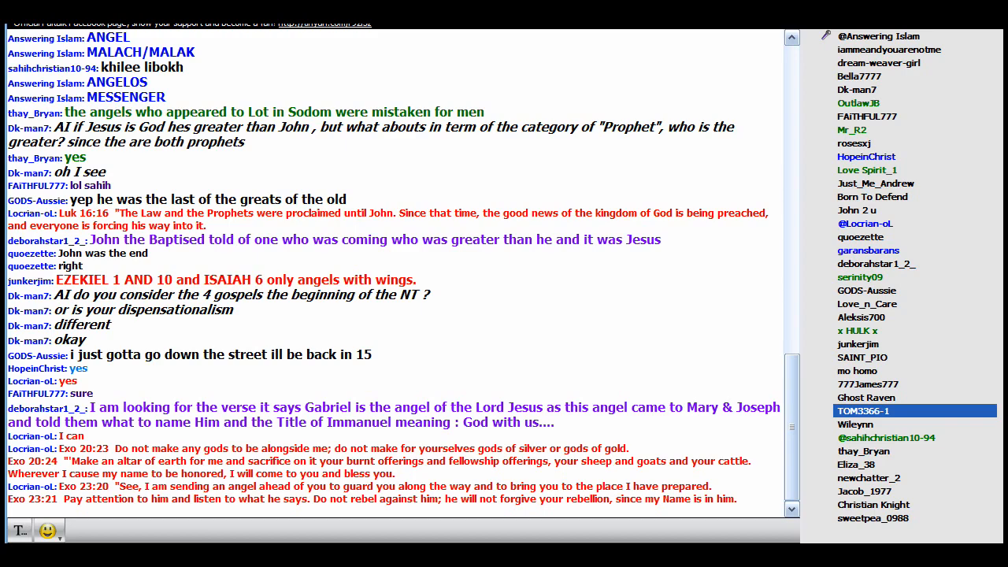
scroll("down", 3)
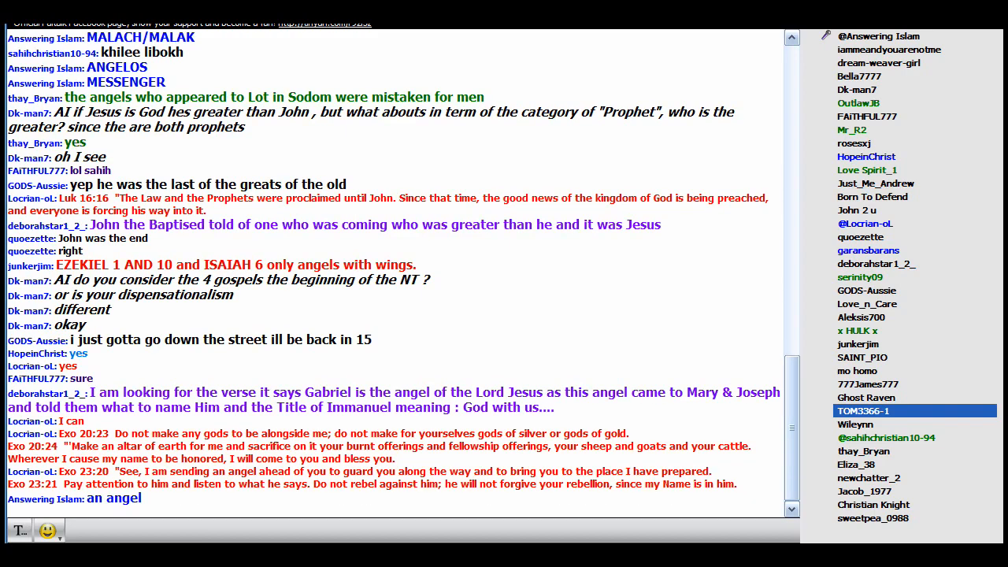
scroll("down", 3)
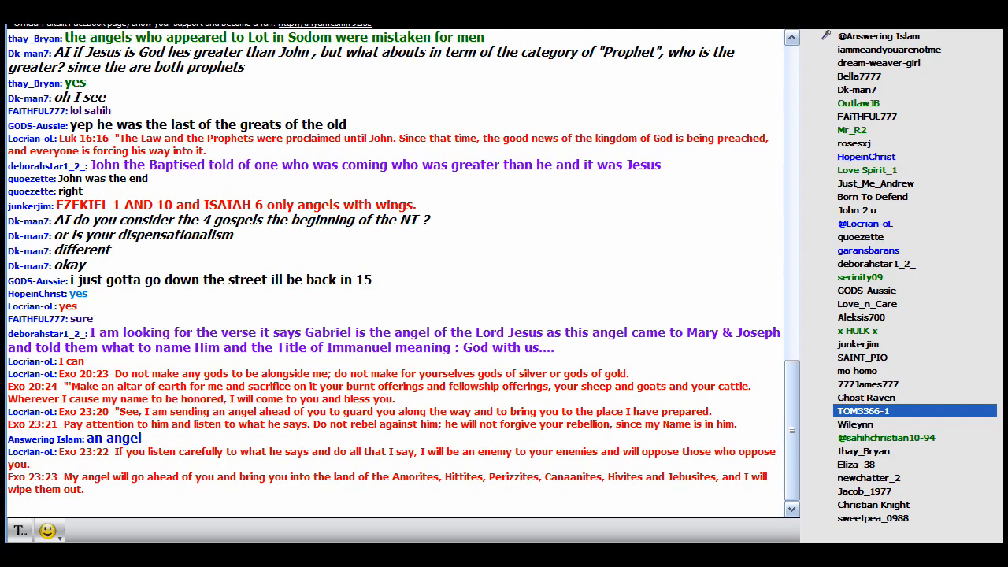
scroll("down", 3)
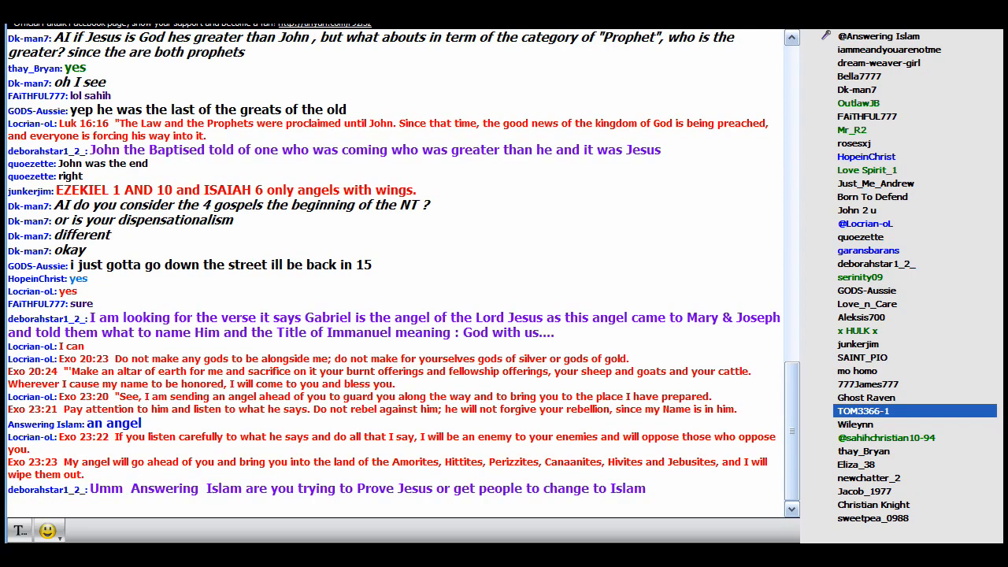
scroll("down", 3)
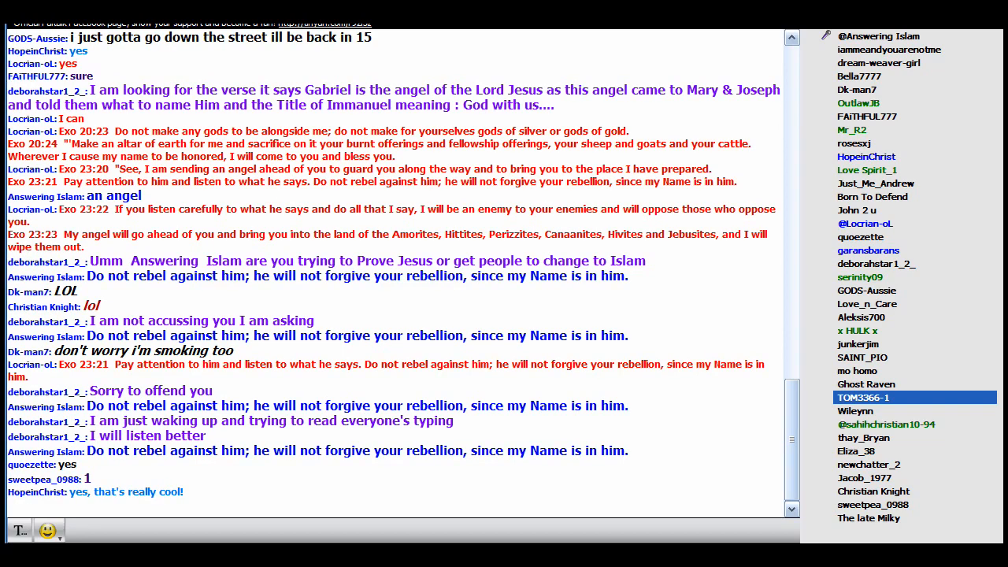
scroll("down", 3)
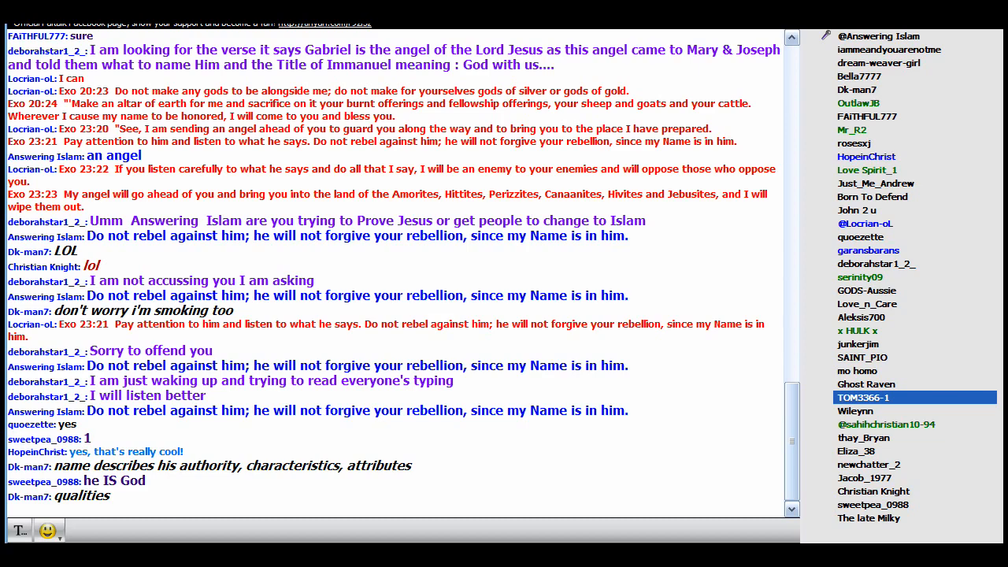
scroll("down", 3)
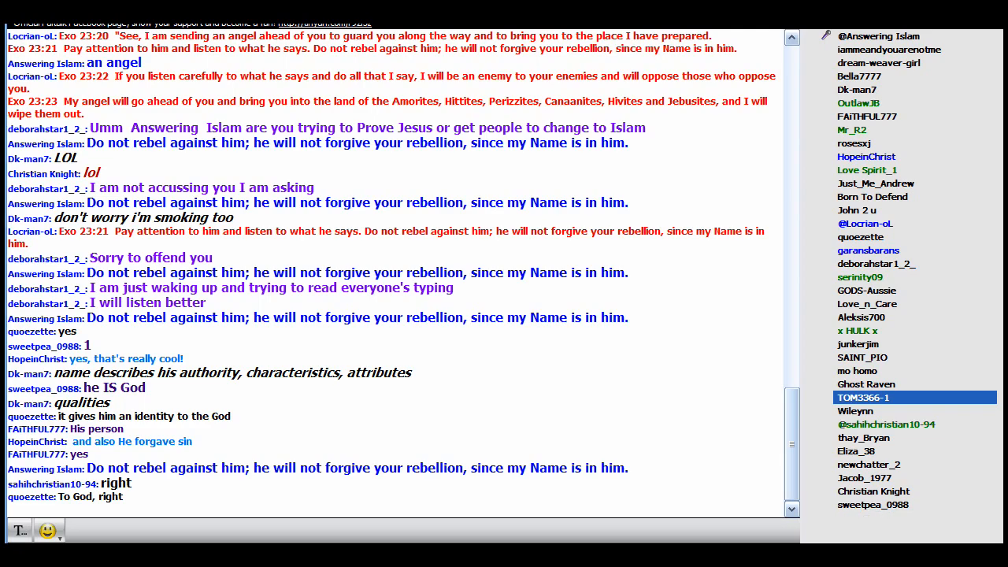
scroll("down", 3)
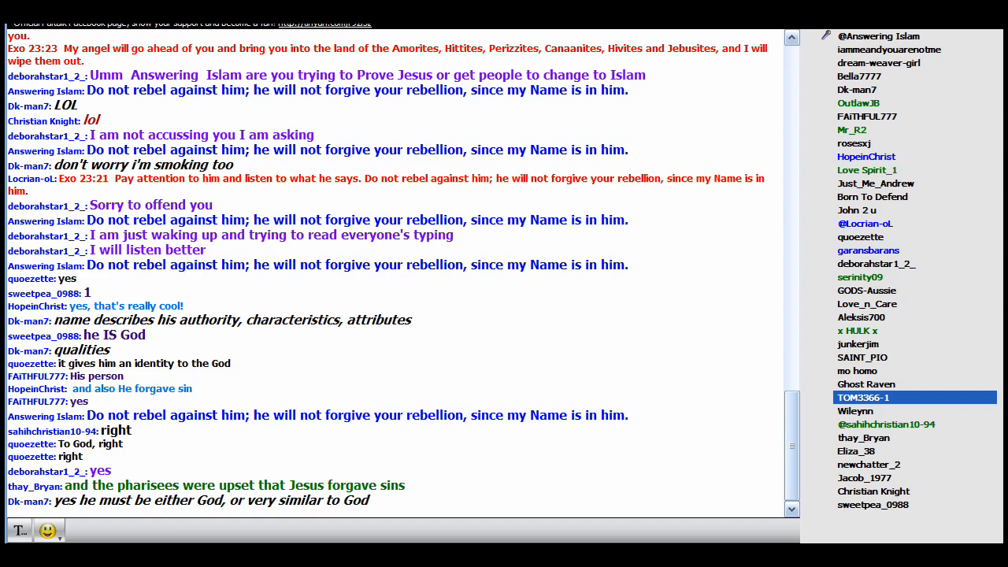
scroll("down", 3)
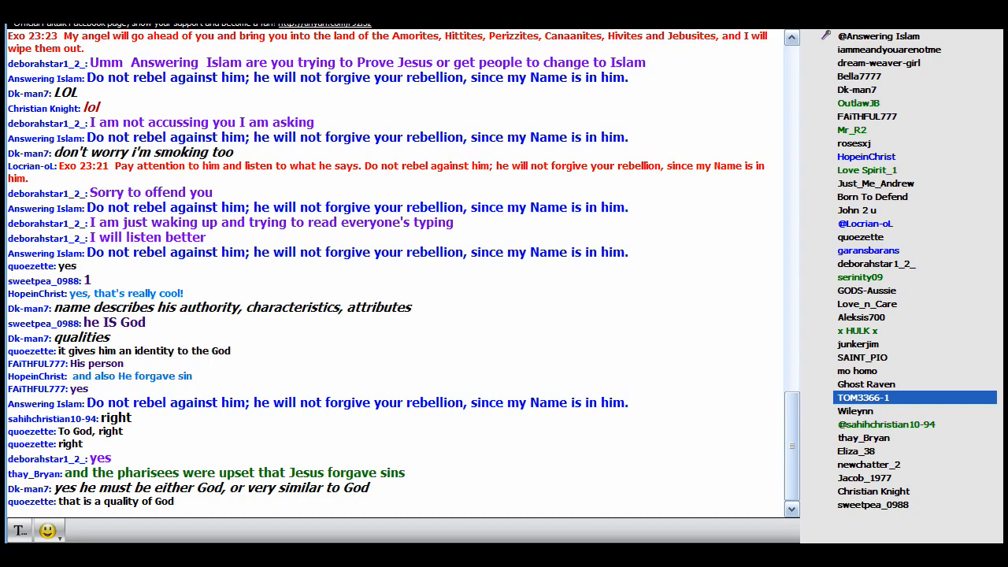
scroll("down", 3)
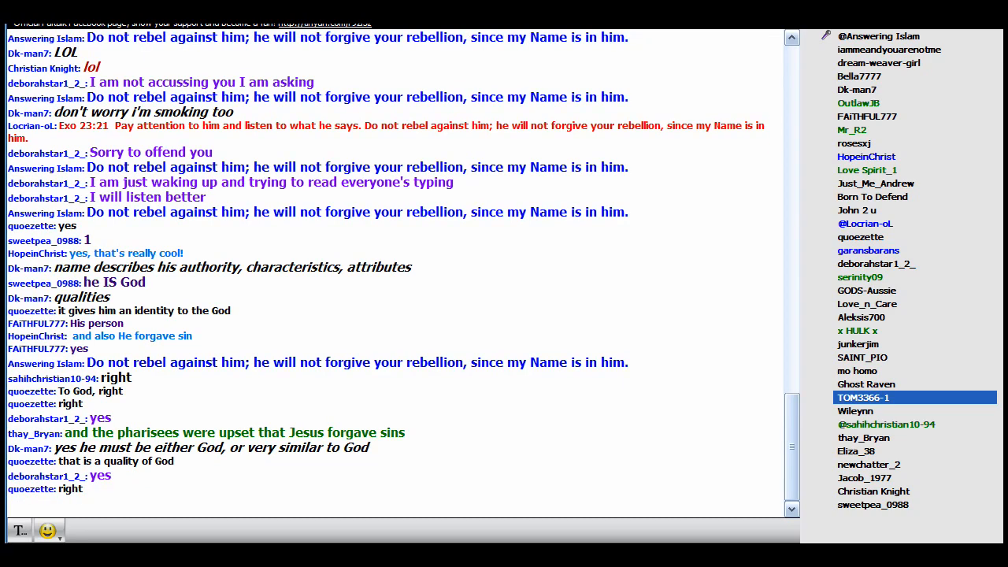
scroll("down", 3)
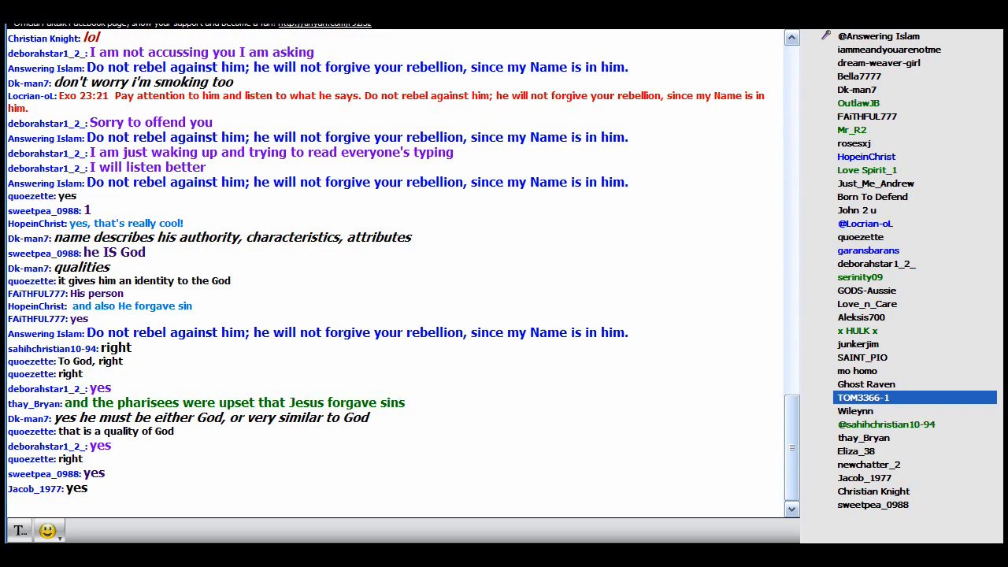
scroll("down", 3)
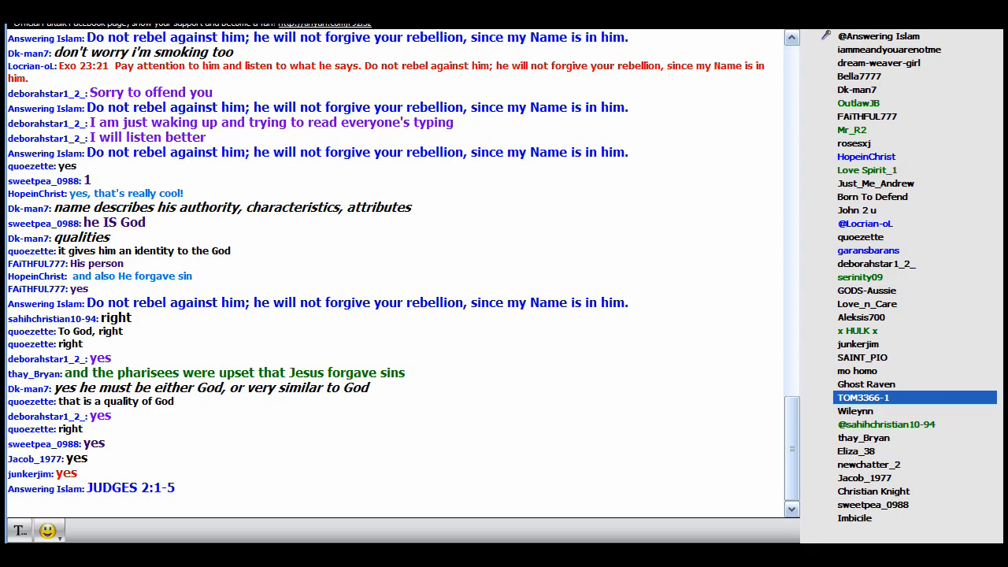
scroll("down", 3)
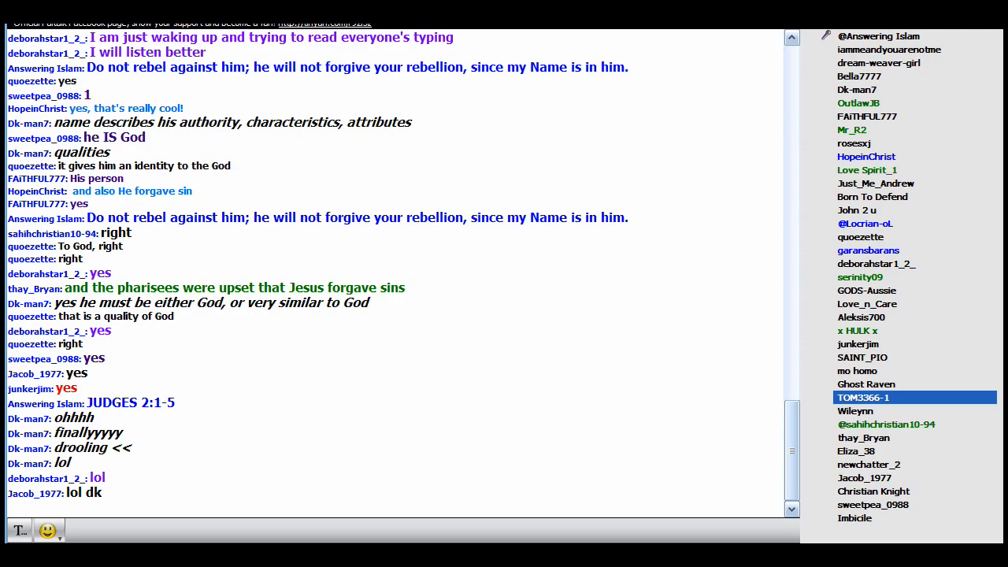
scroll("down", 3)
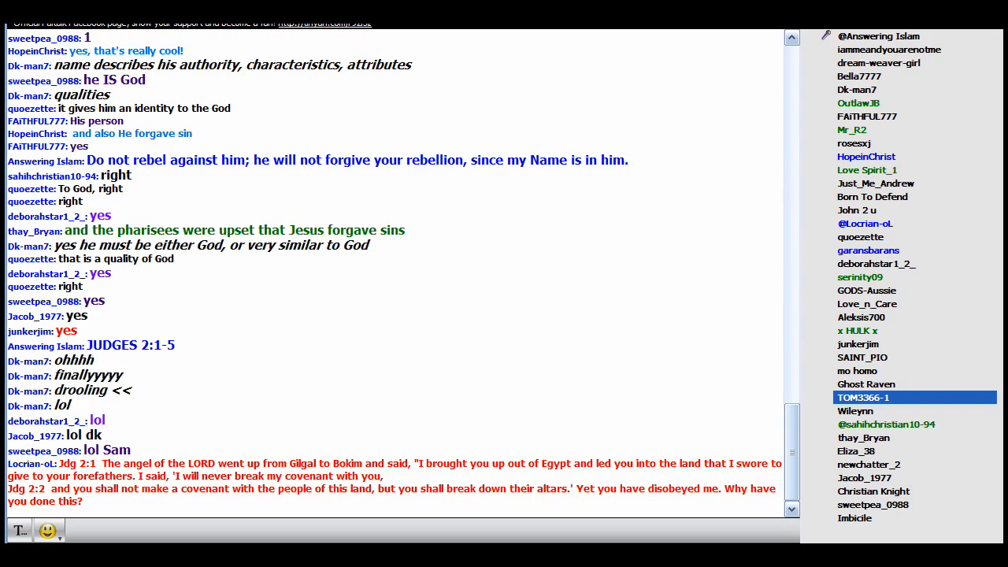
scroll("down", 3)
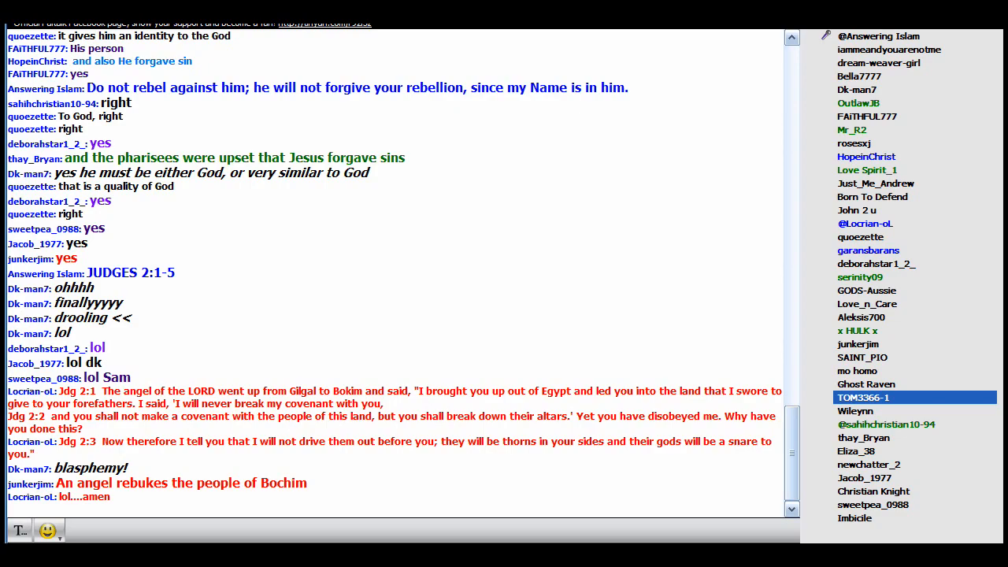
scroll("down", 3)
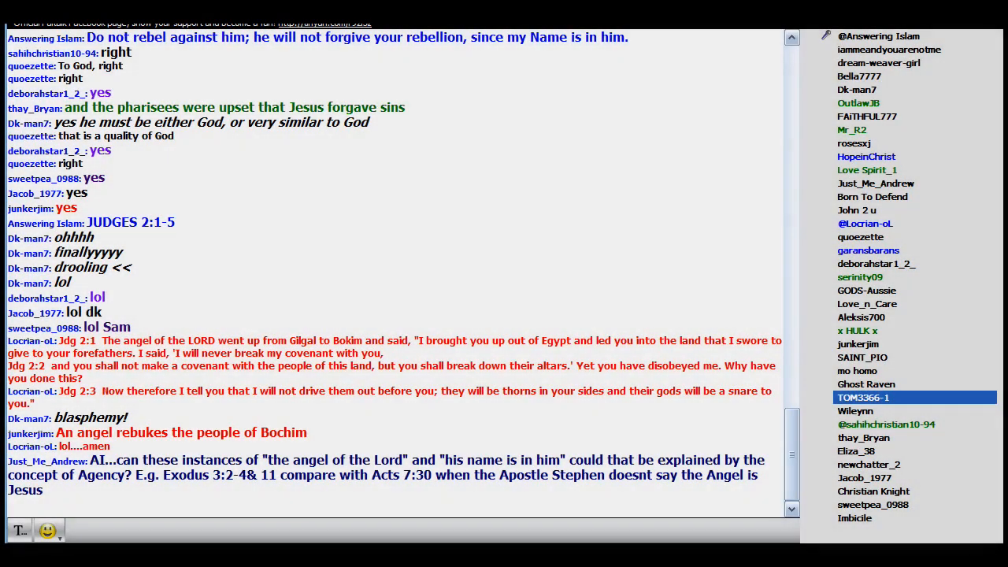
scroll("down", 3)
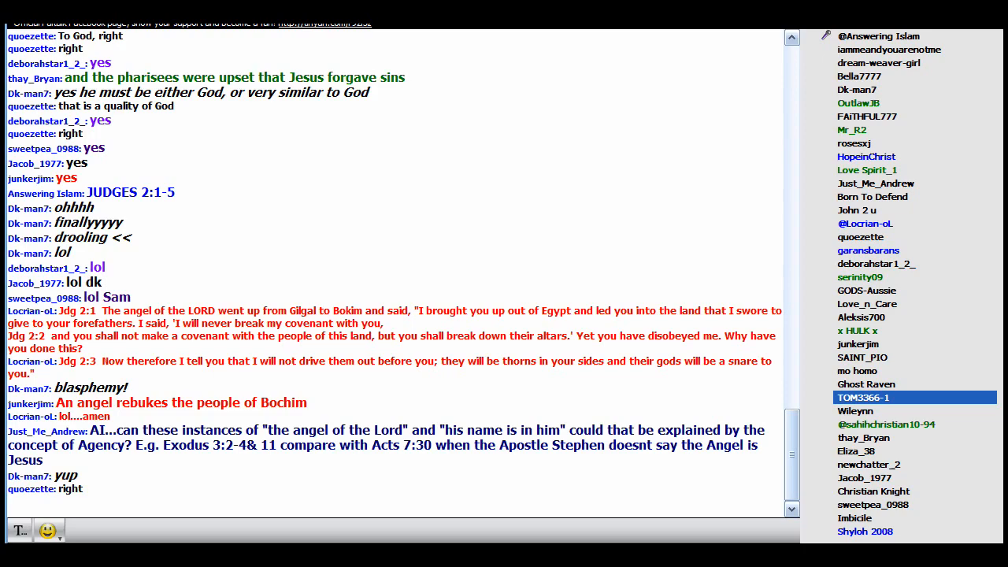
scroll("down", 3)
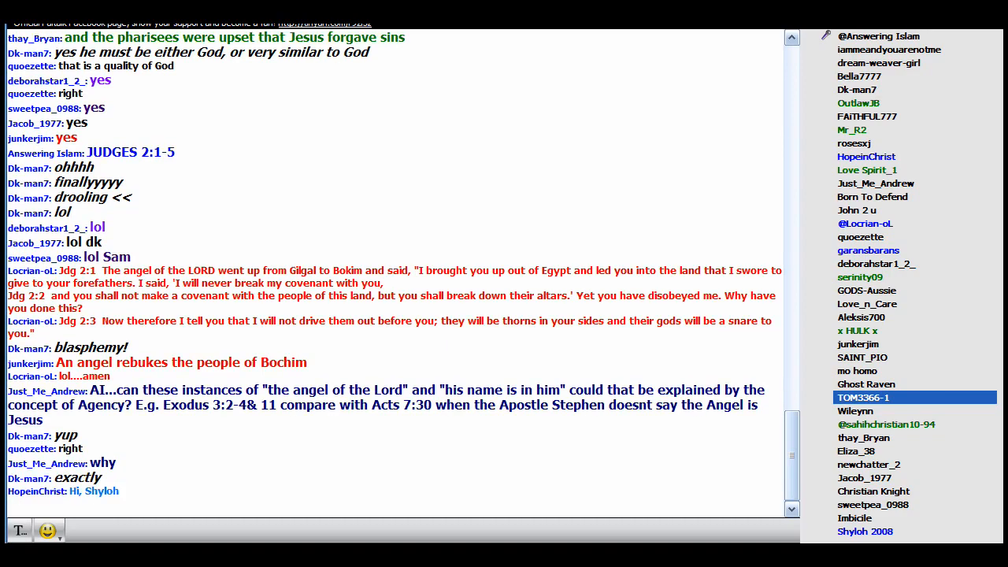
scroll("down", 3)
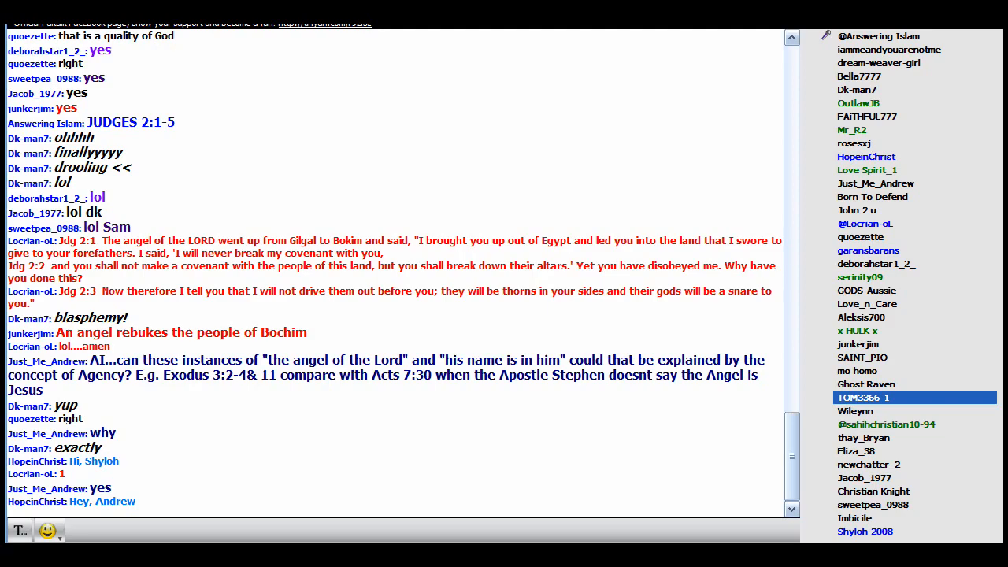
scroll("down", 3)
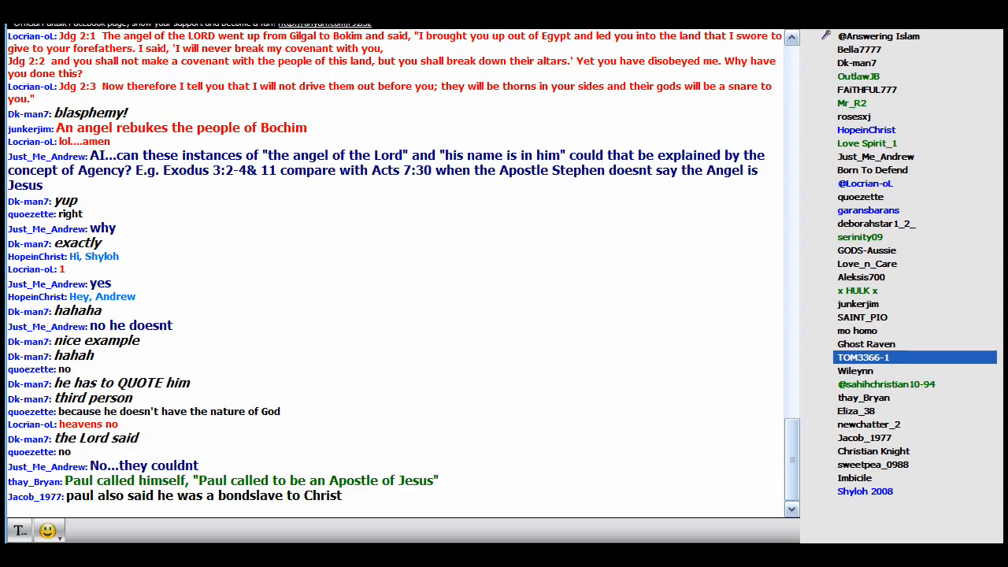
scroll("down", 3)
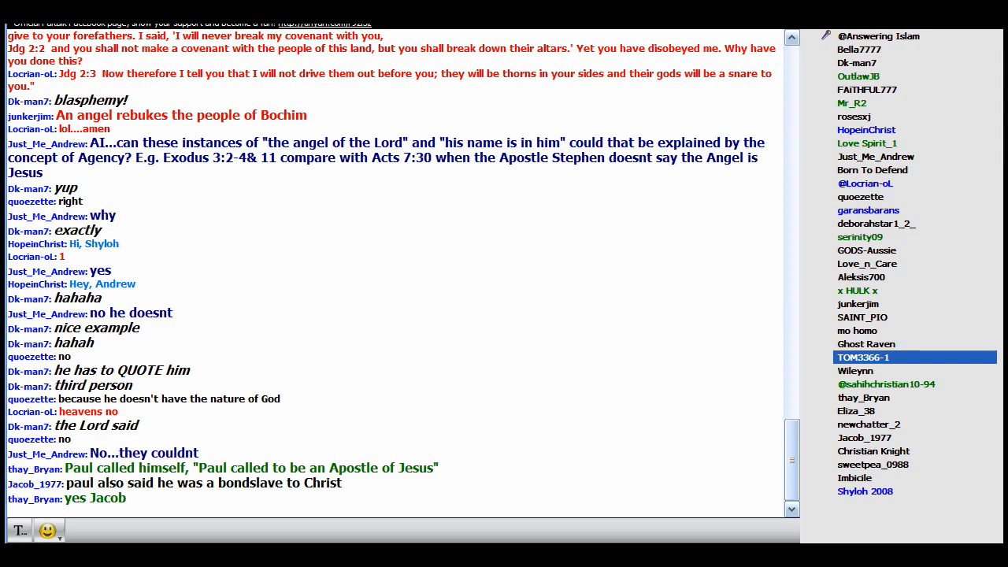
scroll("down", 3)
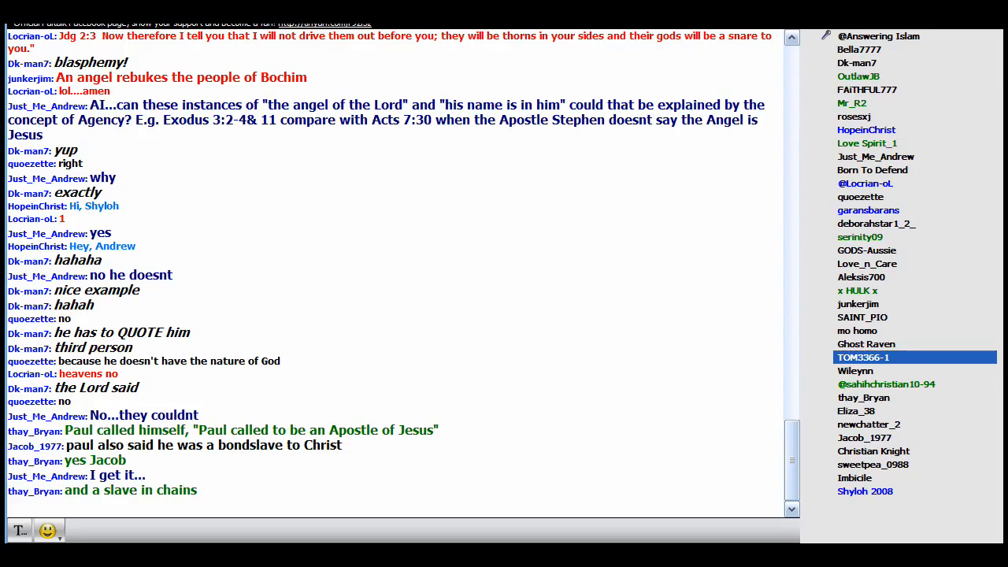
scroll("down", 3)
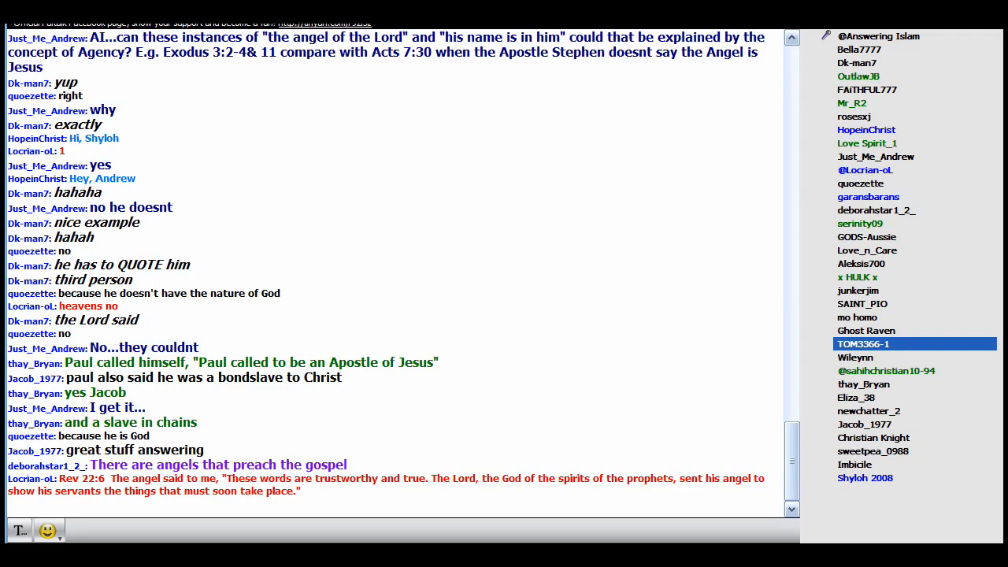
scroll("down", 3)
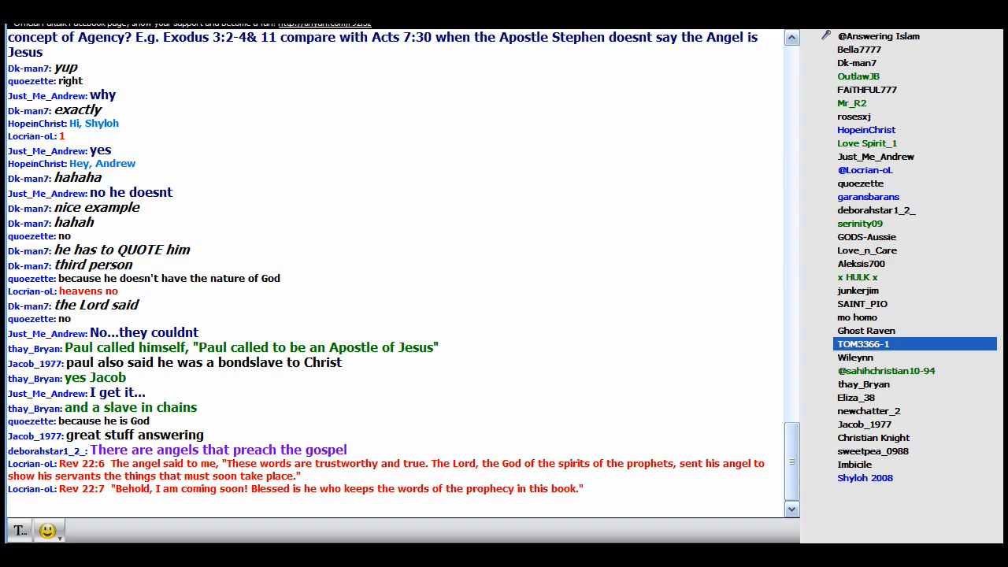
scroll("down", 3)
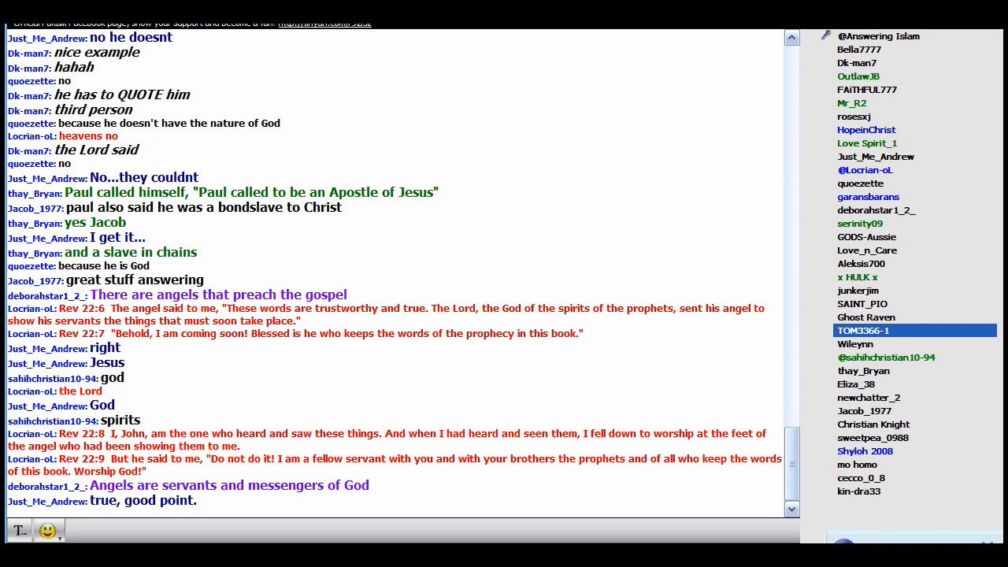
scroll("down", 3)
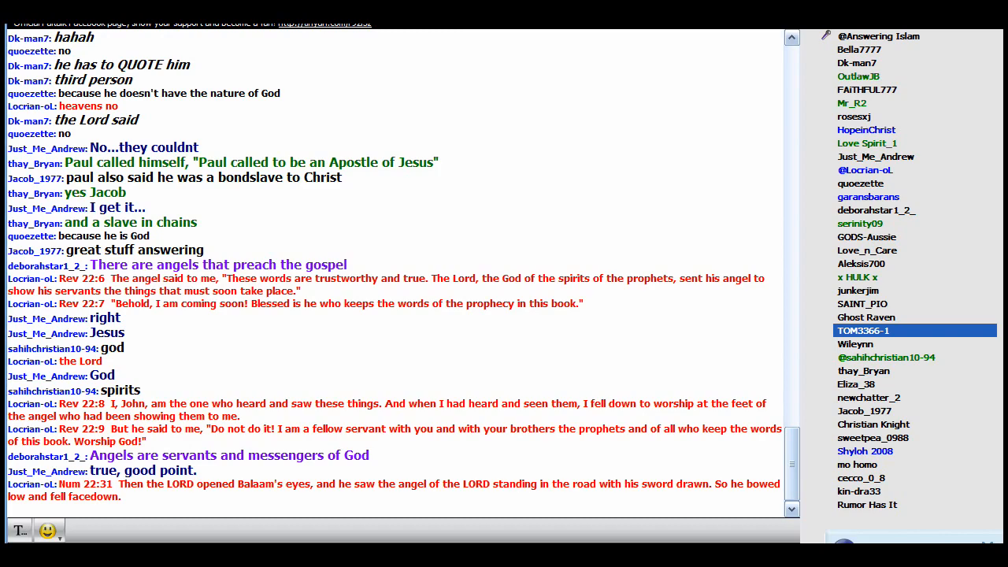
scroll("down", 3)
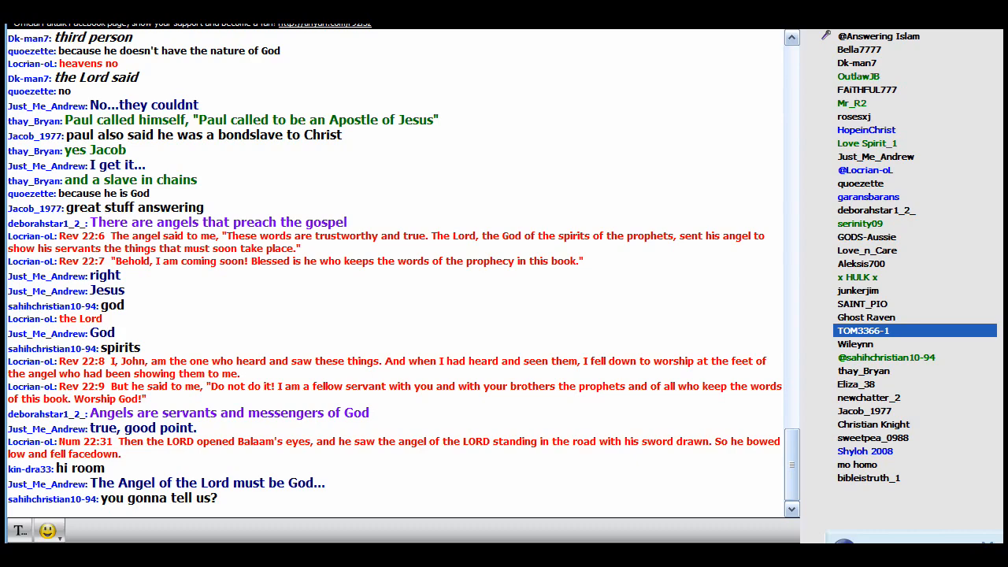
scroll("down", 3)
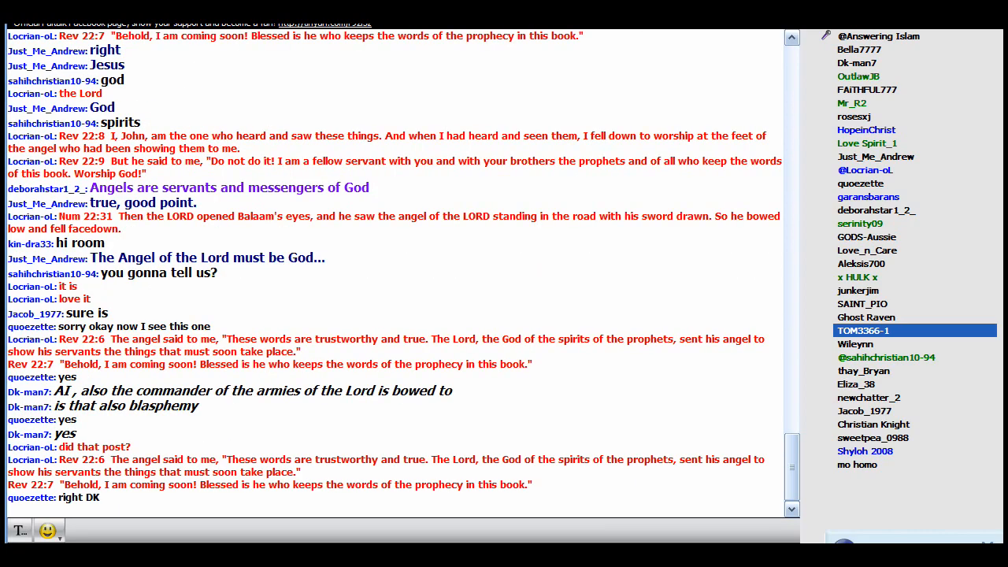
scroll("down", 3)
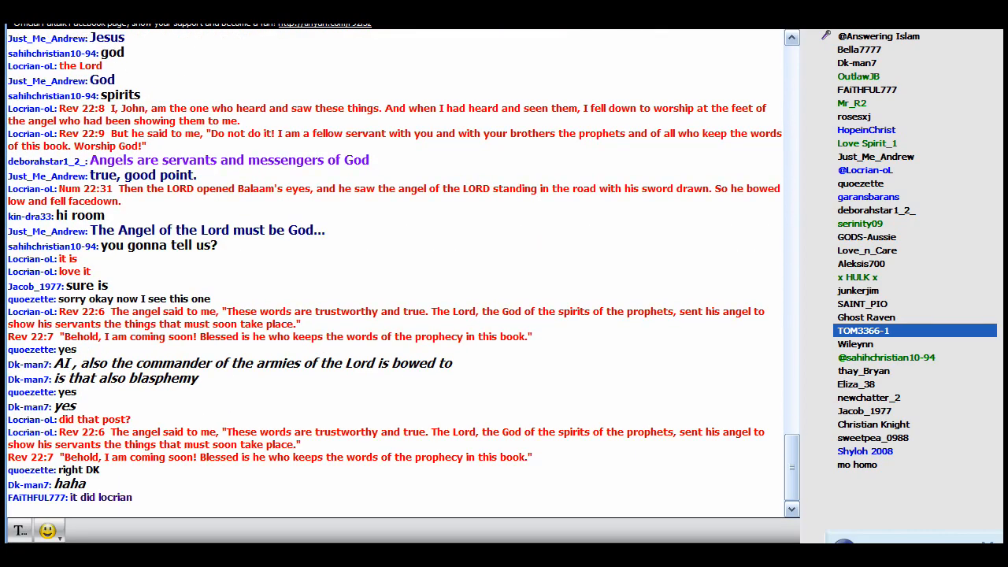